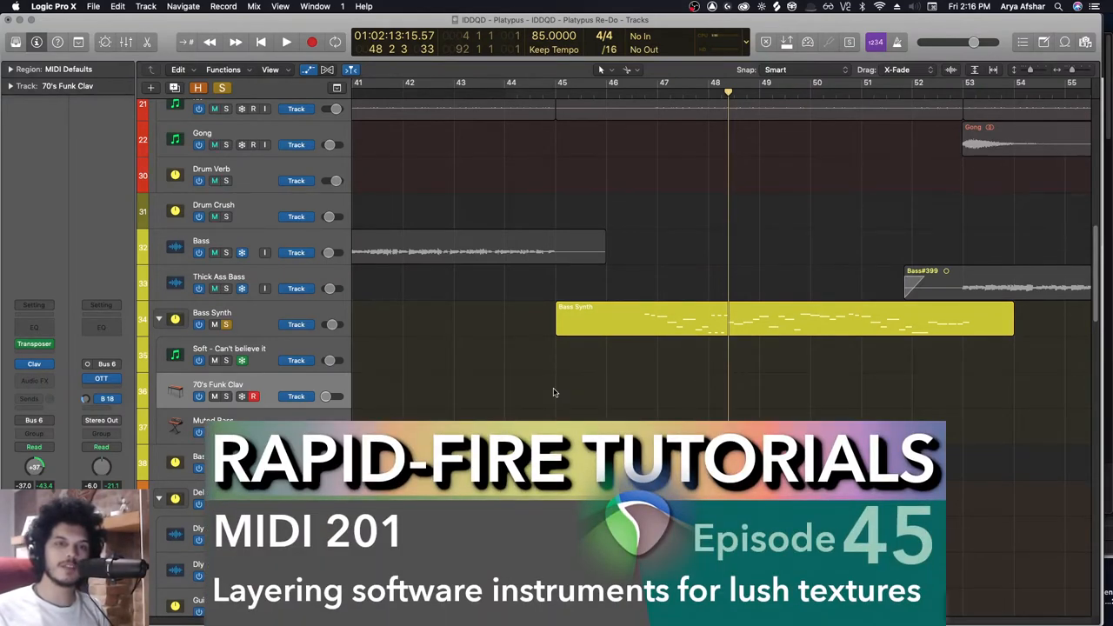
mouse_move(713, 381)
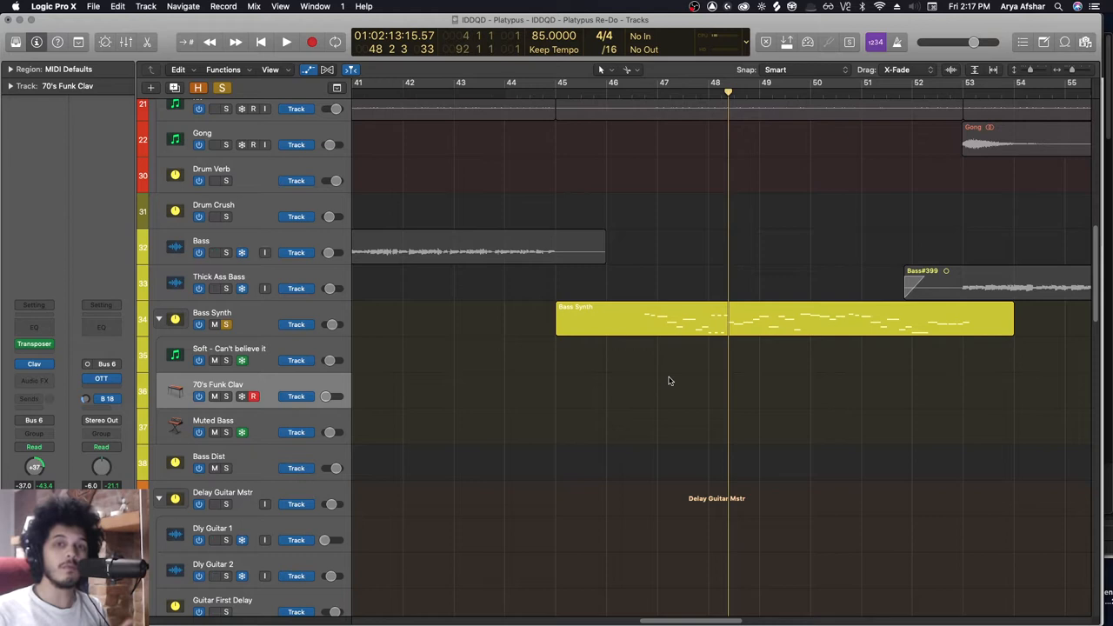
mouse_move(403, 364)
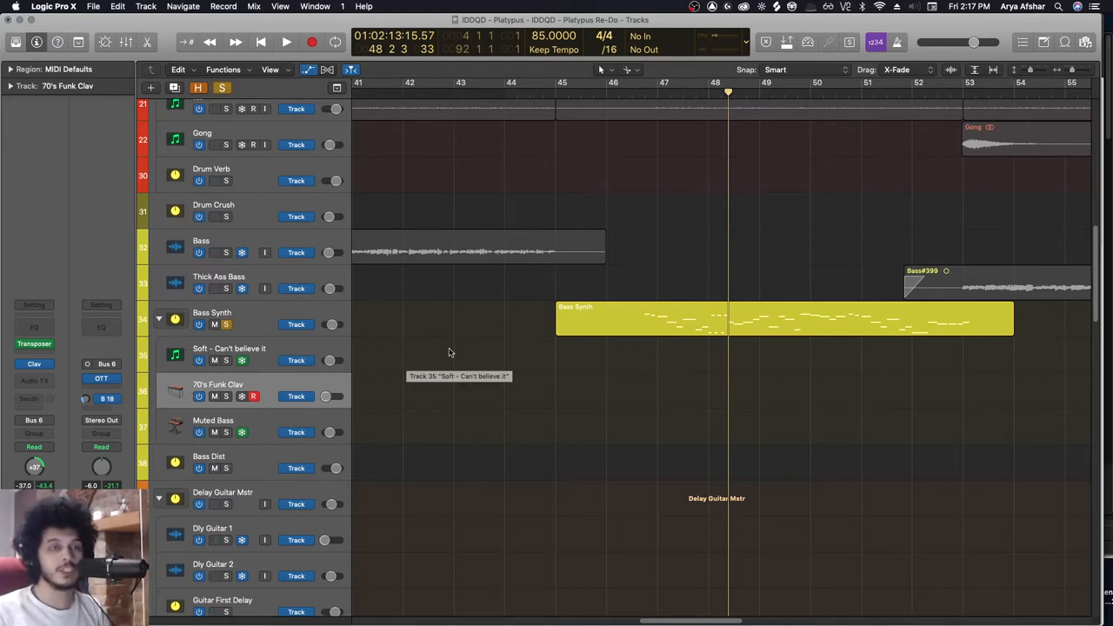
mouse_move(612, 403)
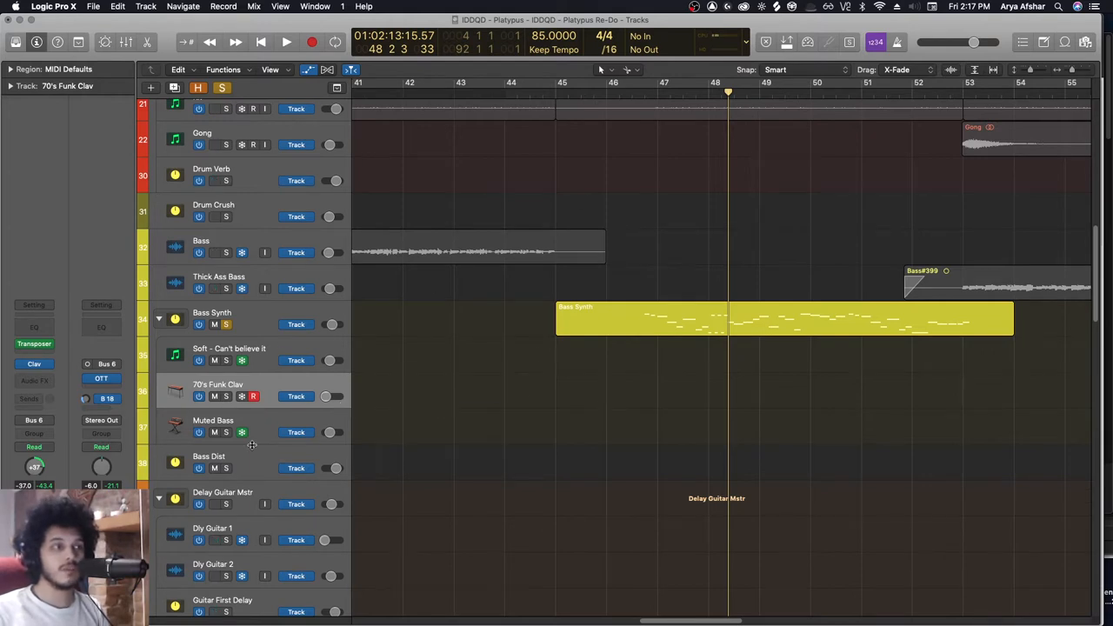
mouse_move(650, 326)
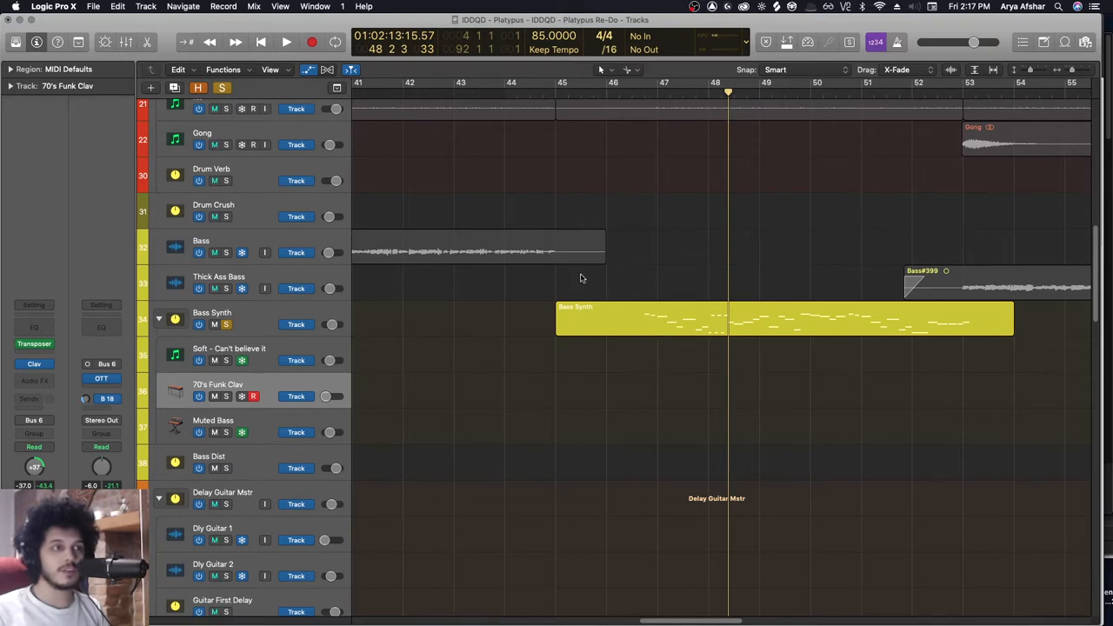
- Audition the arrangement and move the MIDI item onto its own new track below Arp
click(285, 42)
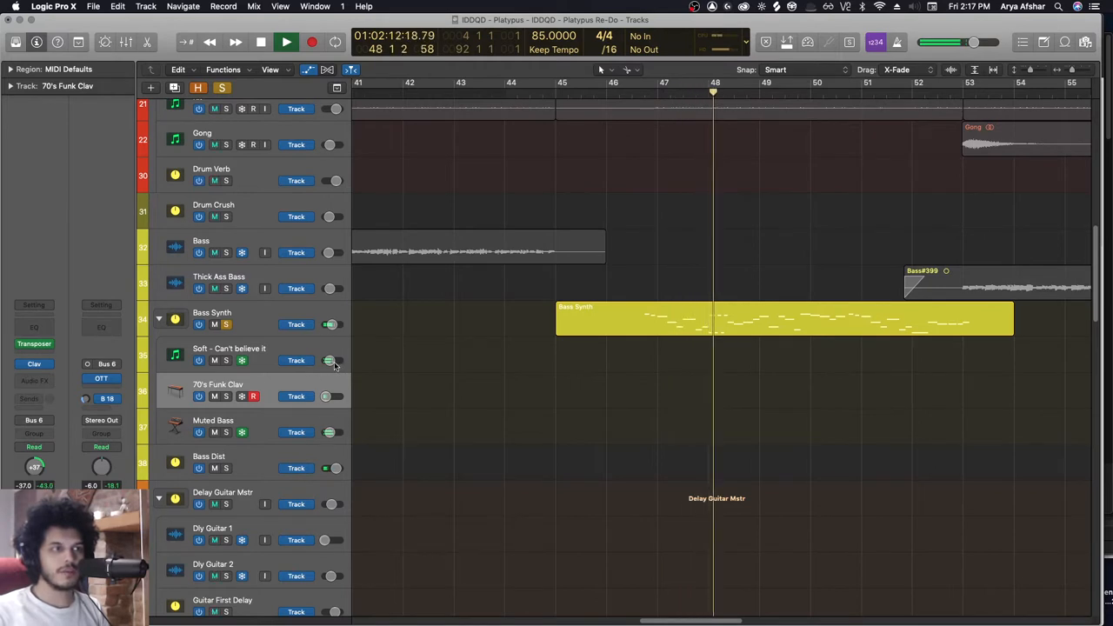
drag(328, 360, 326, 360)
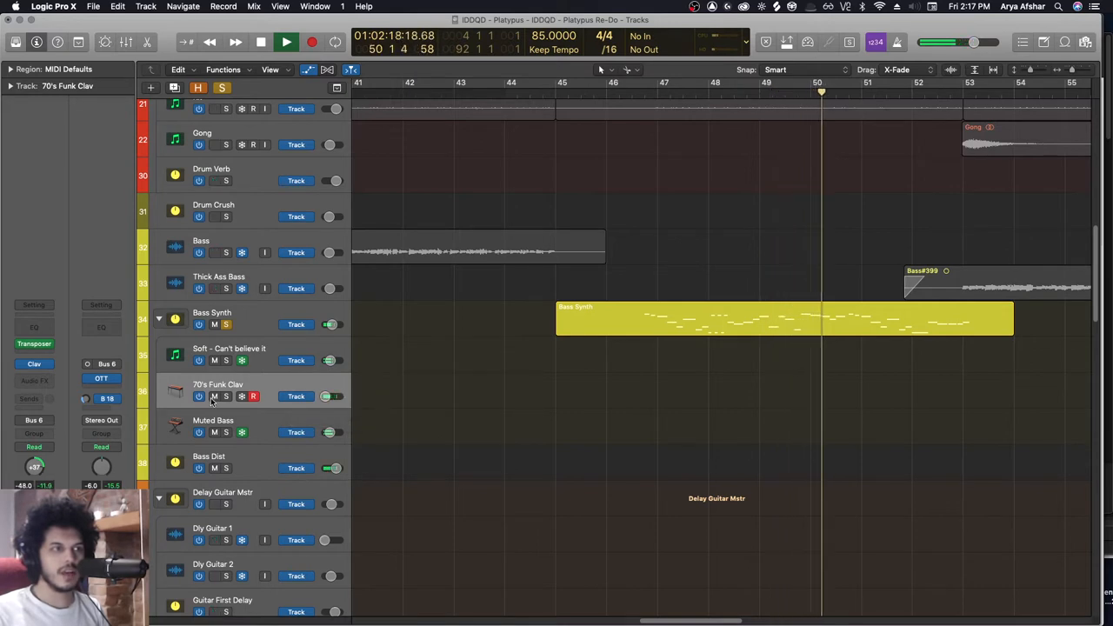
click(213, 431)
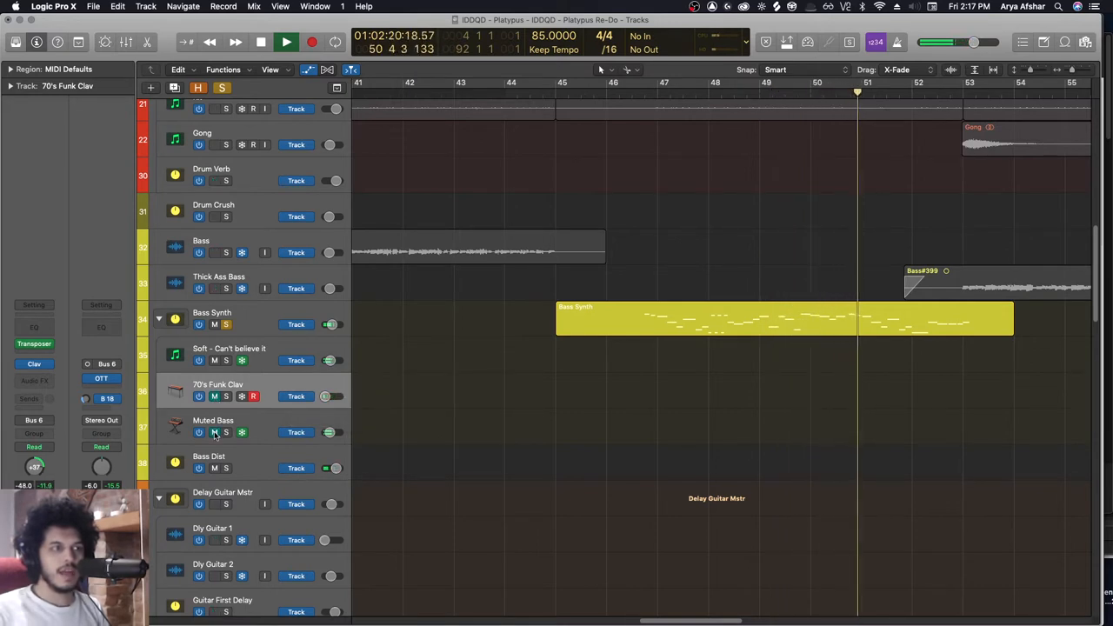
click(285, 42)
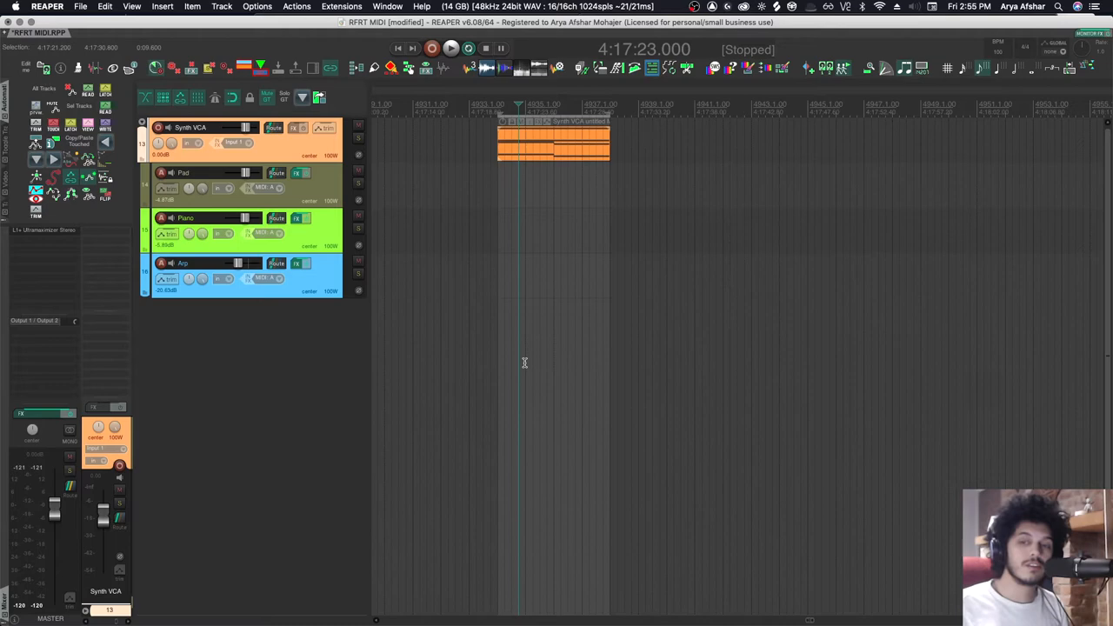
mouse_move(504, 338)
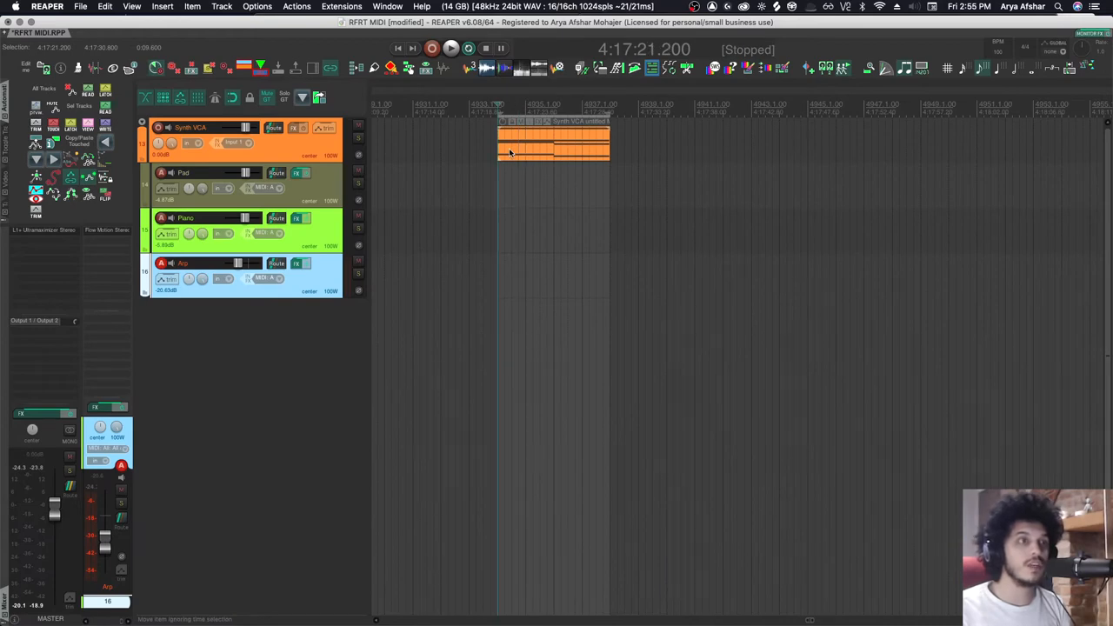
- Cycle the folder state so the synth tracks nest under a folder
click(449, 49)
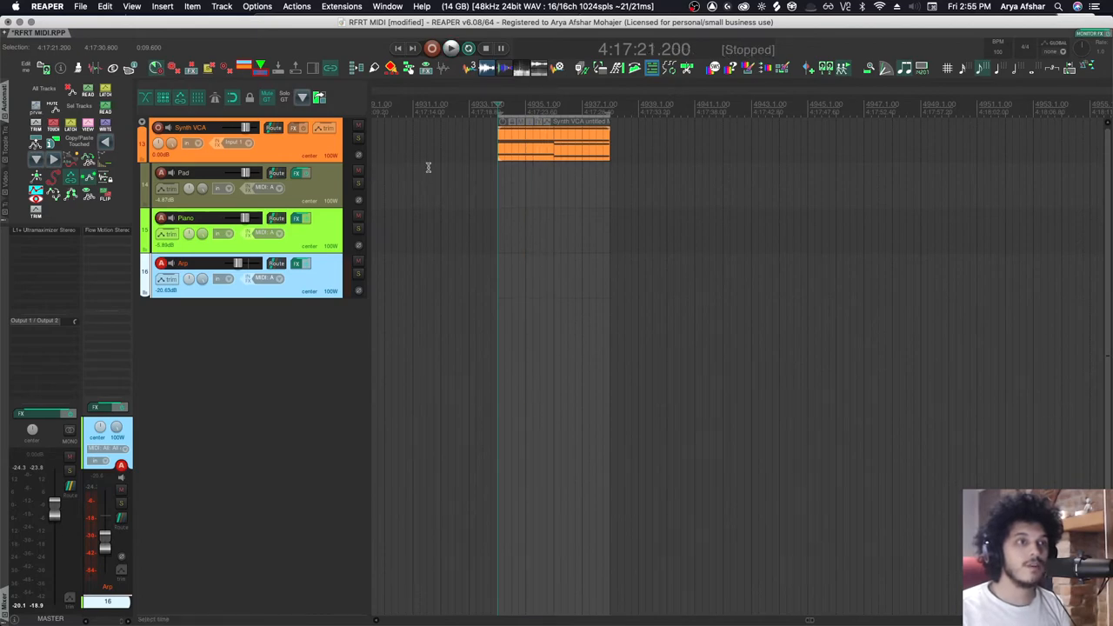
mouse_move(389, 123)
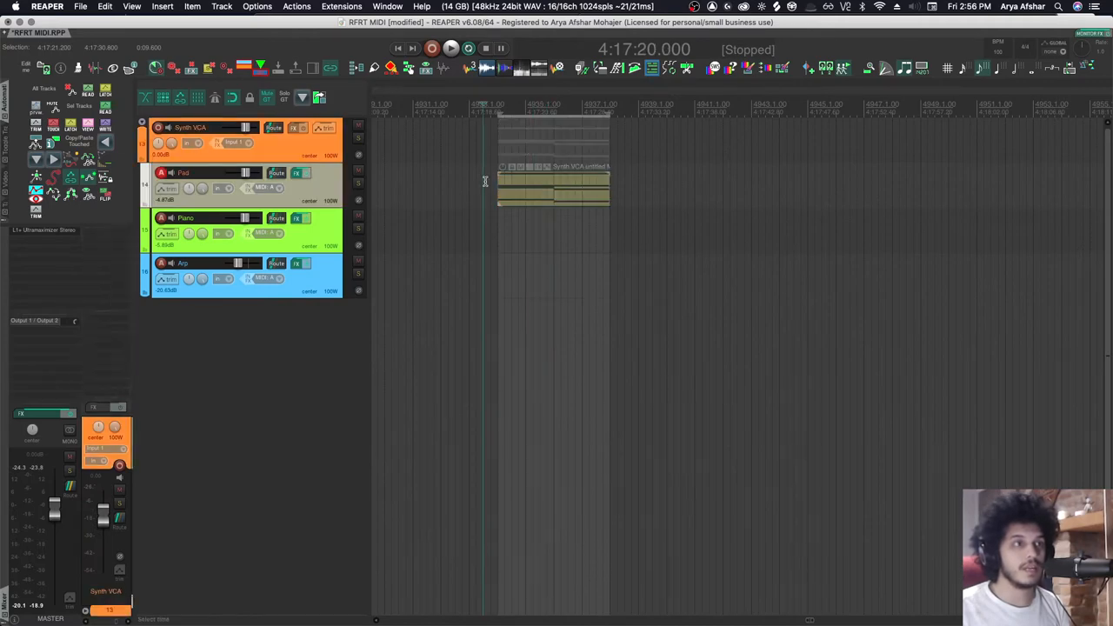
click(451, 49)
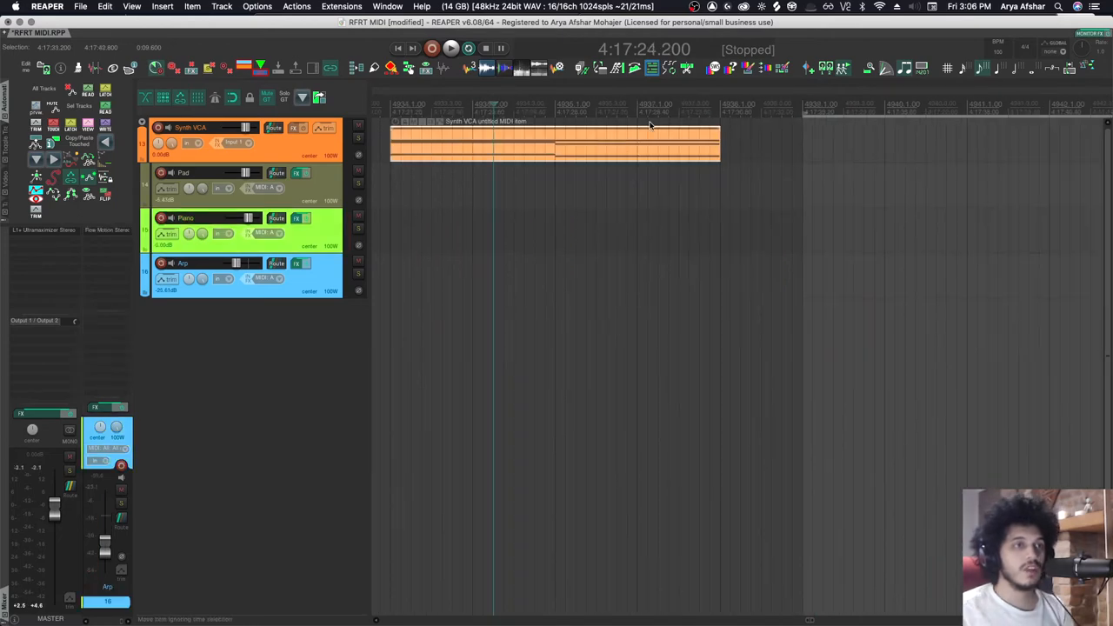
mouse_move(233, 264)
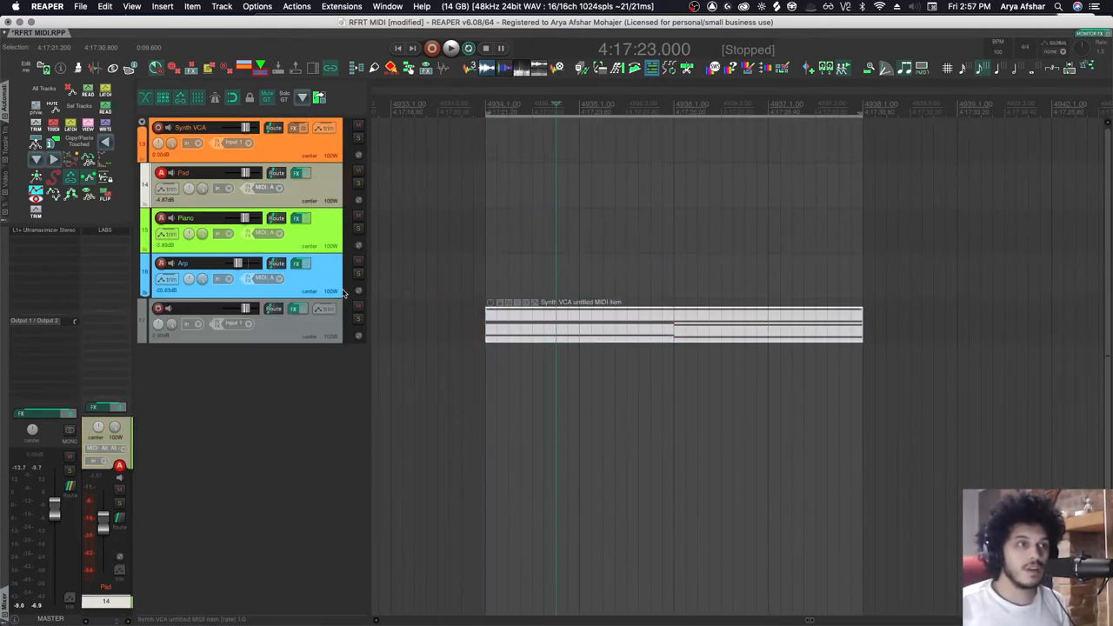
click(450, 49)
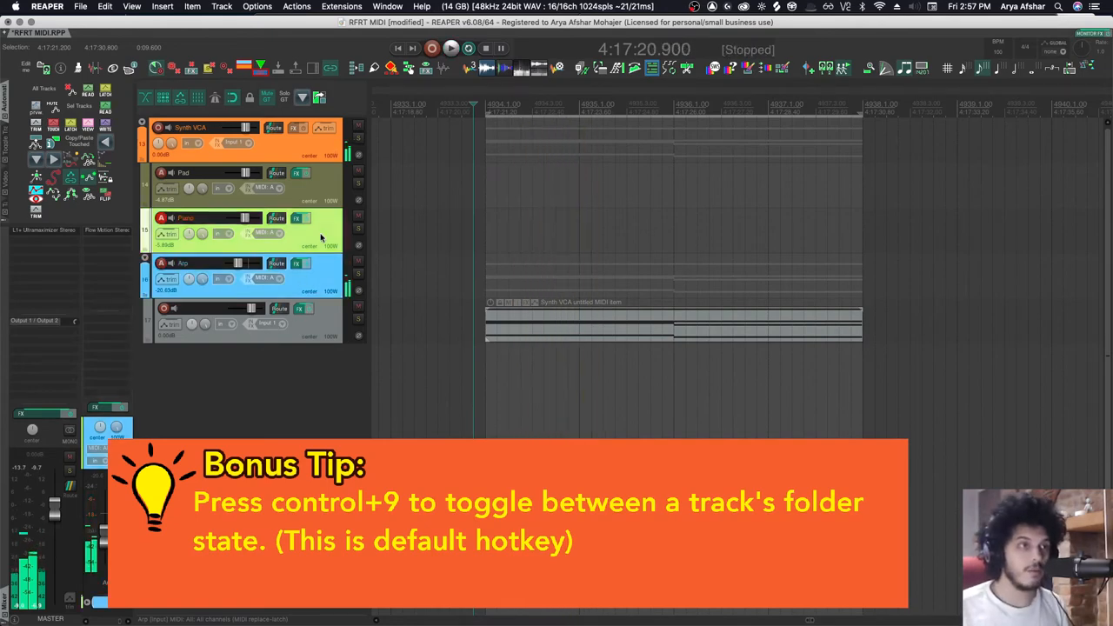
click(451, 49)
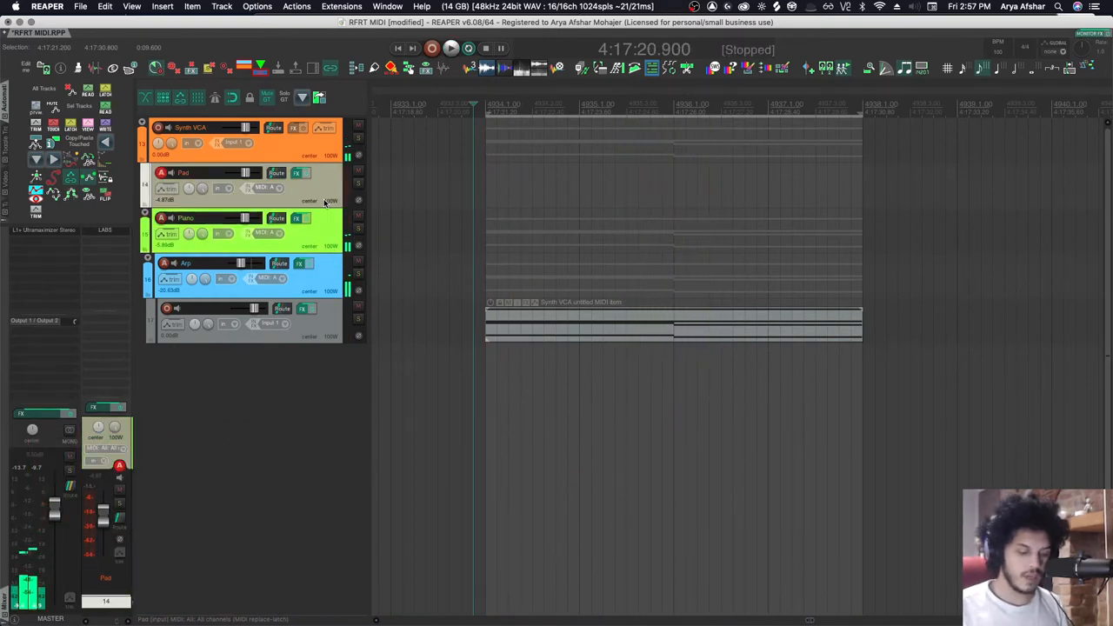
click(451, 48)
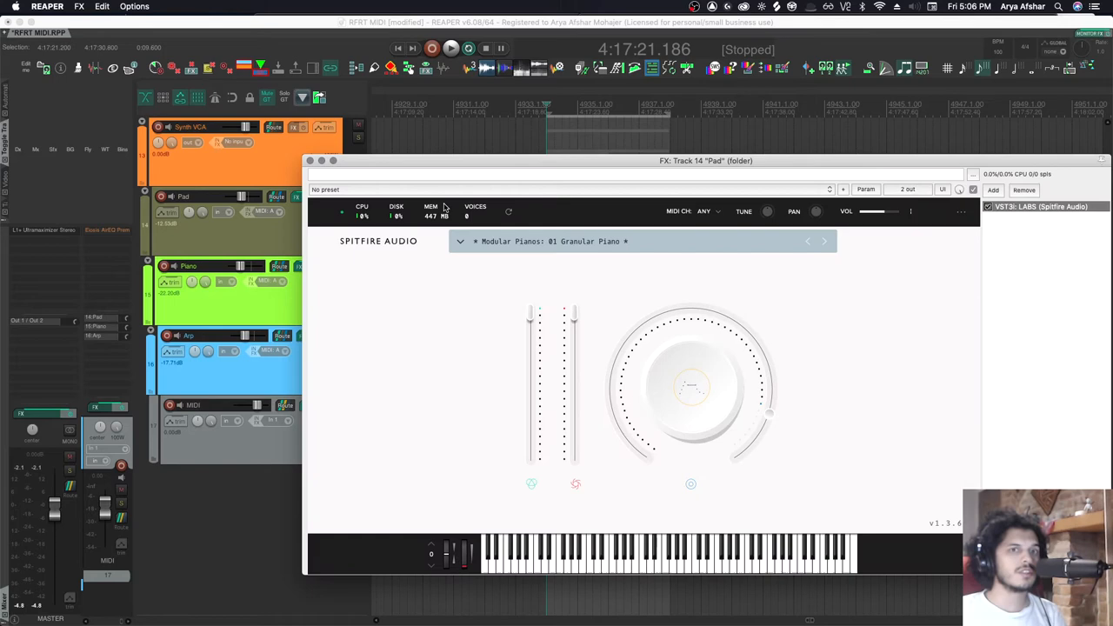
- Check the Pad and Piano LABS instruments, then name the item's track Layer Synth
click(310, 160)
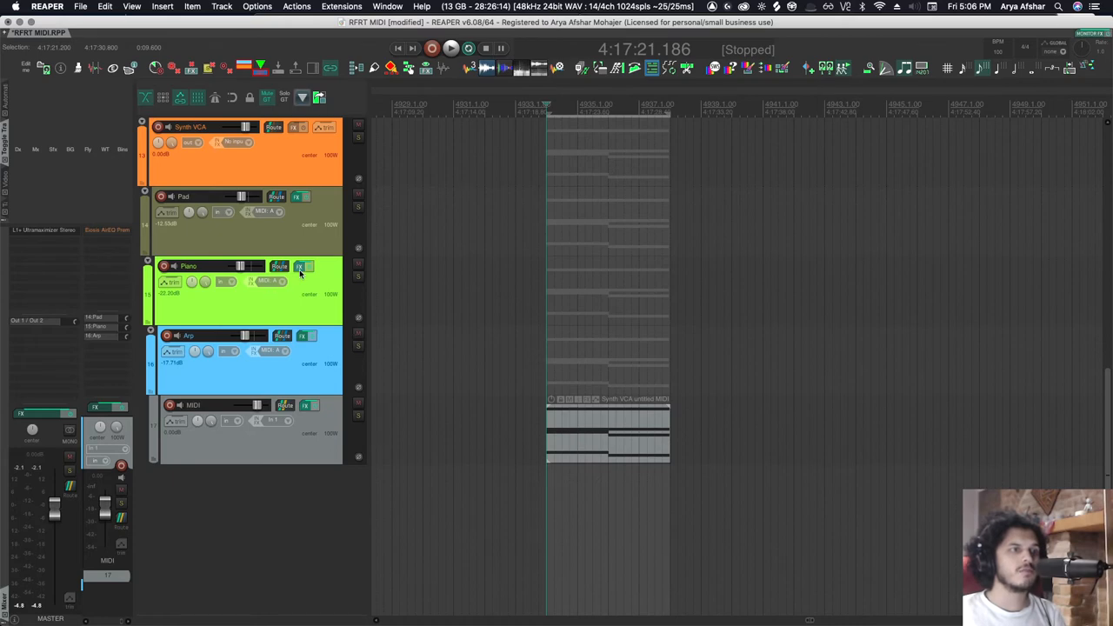
click(299, 266)
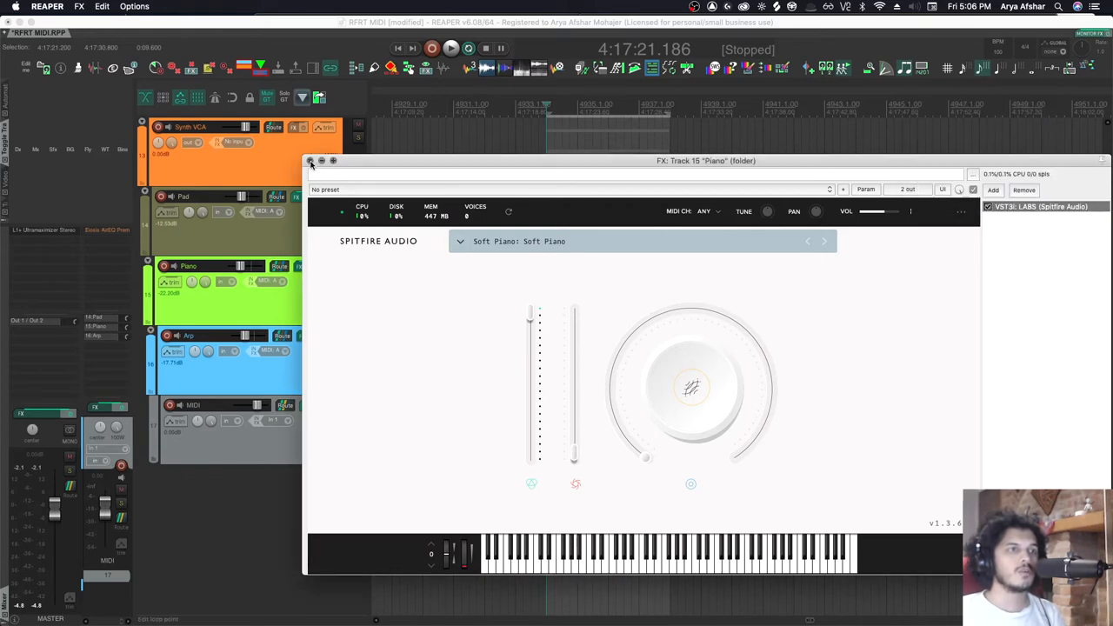
click(309, 160)
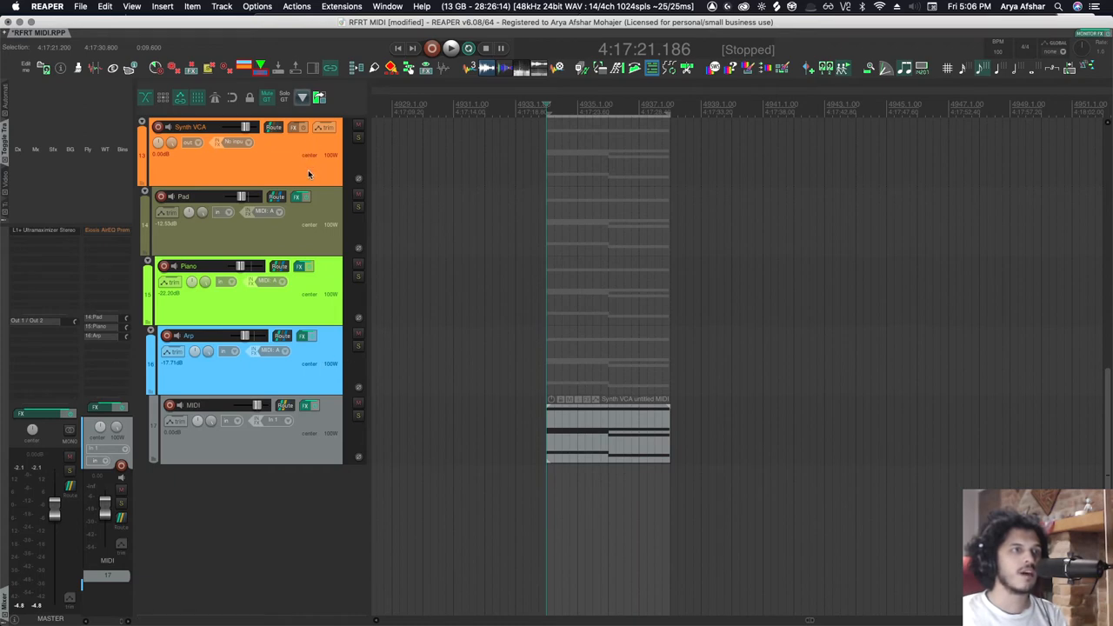
mouse_move(227, 210)
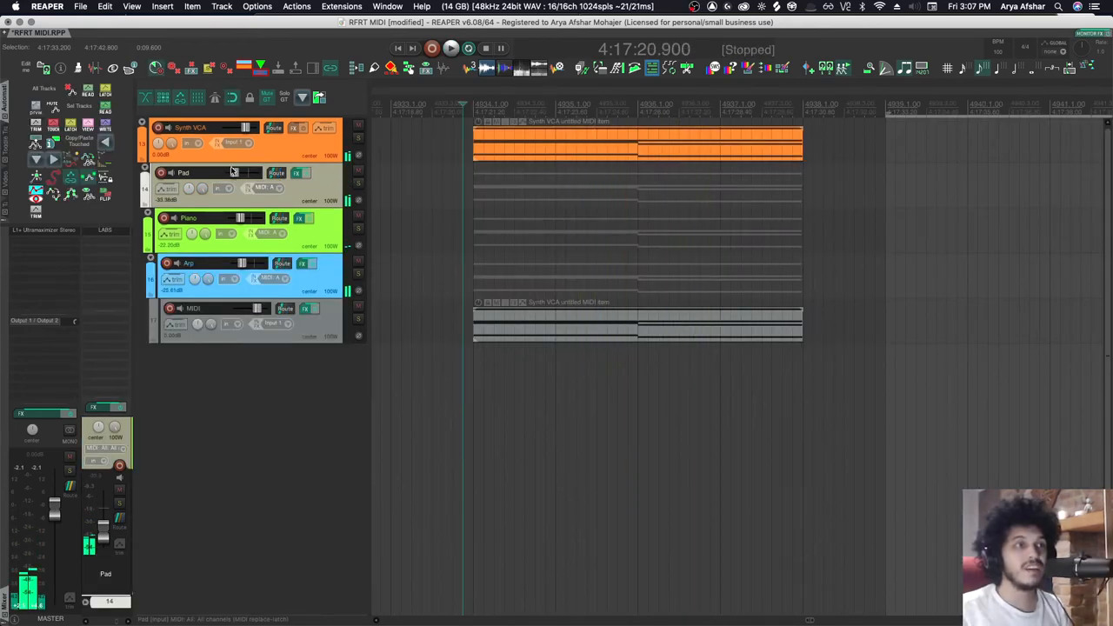
click(358, 171)
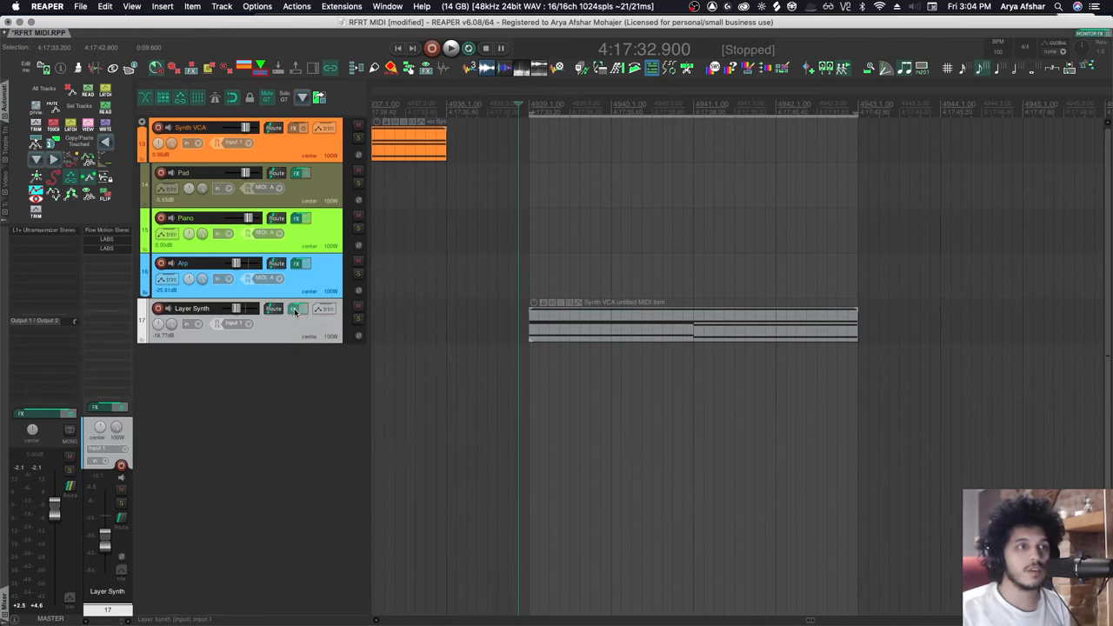
- Review Flow Motion and the LABS pianos on Layer Synth and lower its volume while auditioning
click(296, 310)
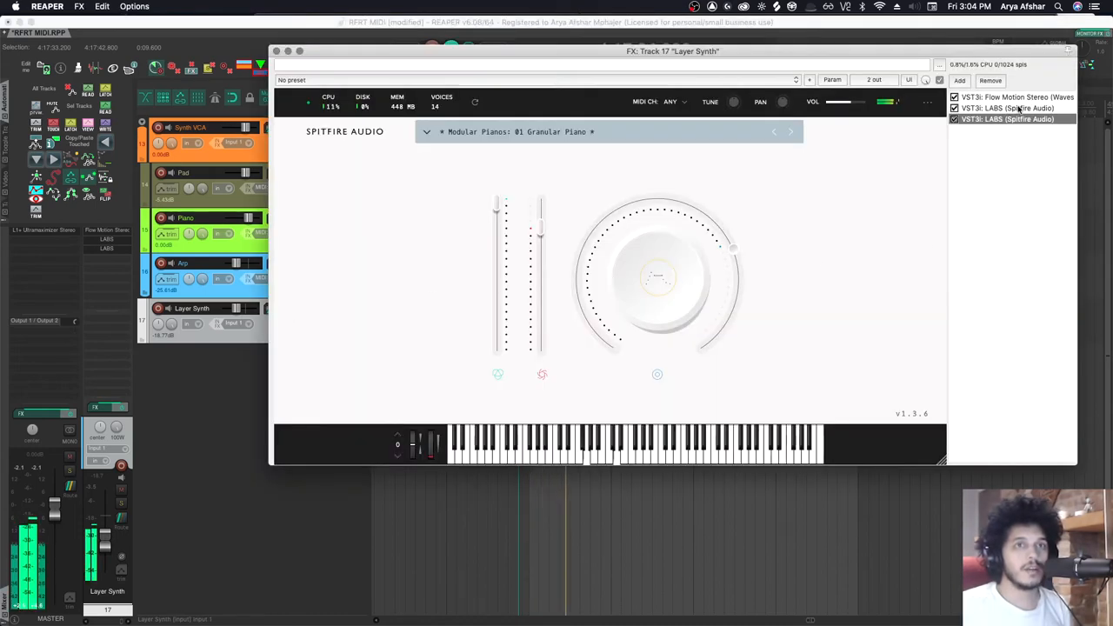
click(1015, 97)
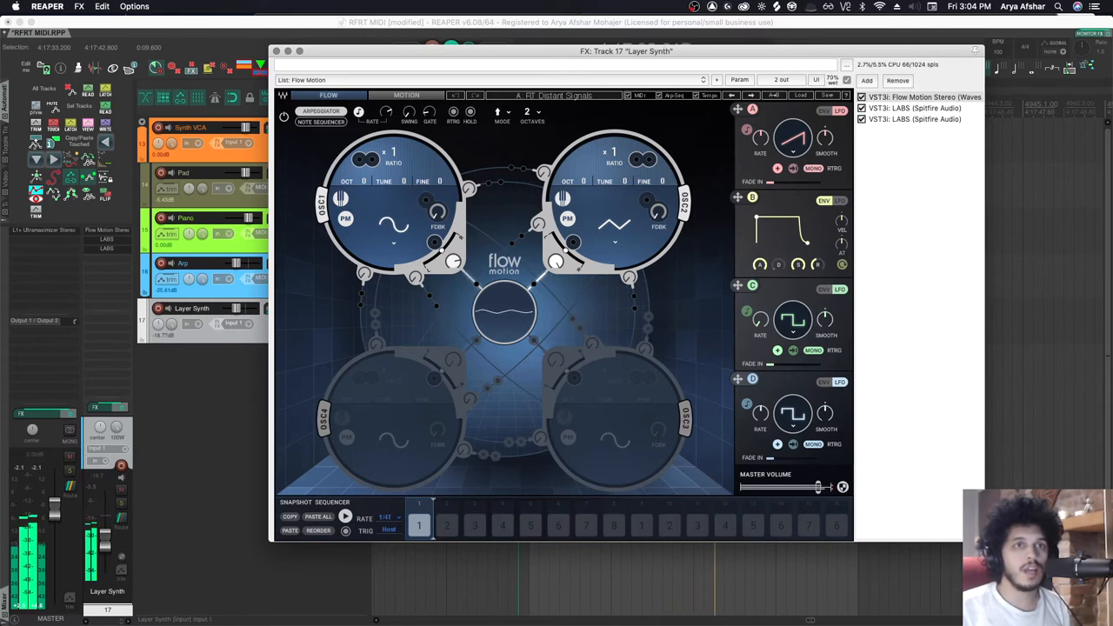
click(913, 108)
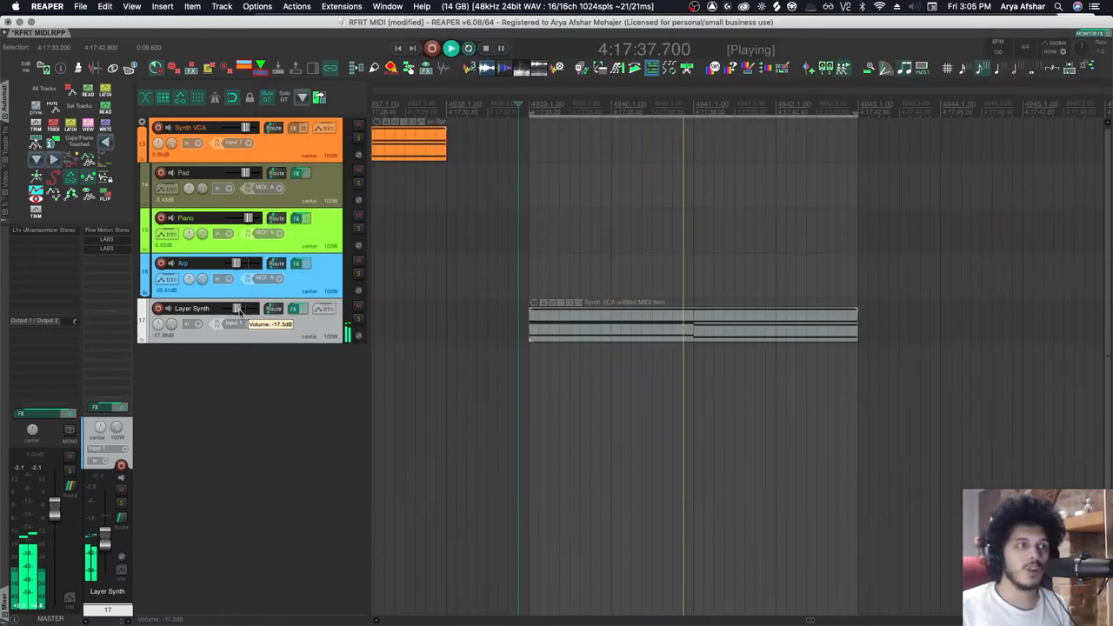
drag(235, 309, 235, 313)
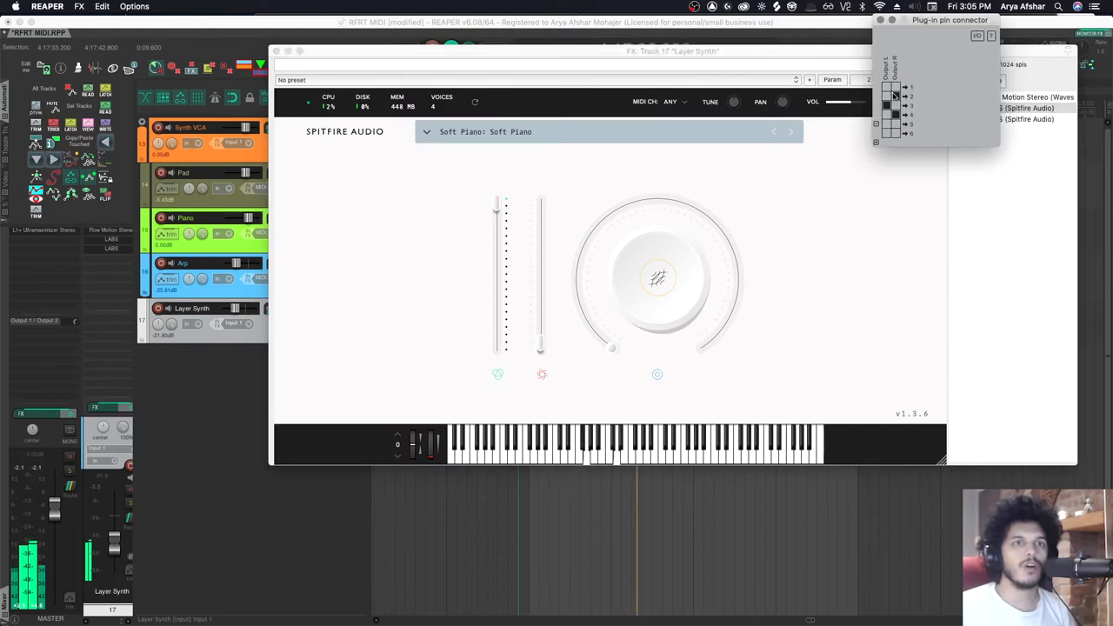
click(274, 50)
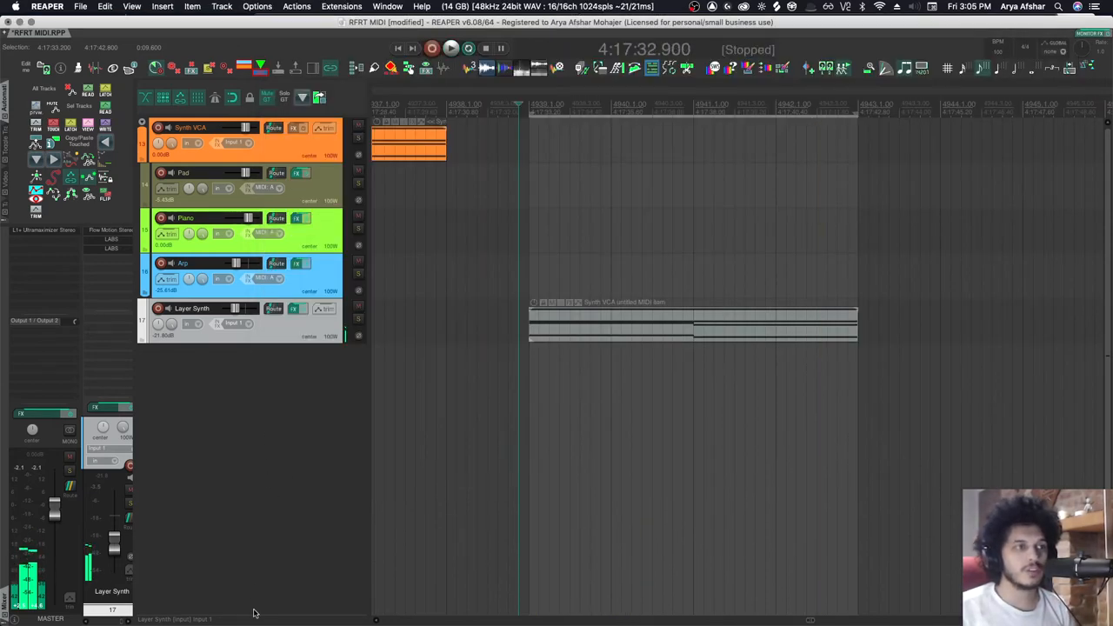
mouse_move(275, 309)
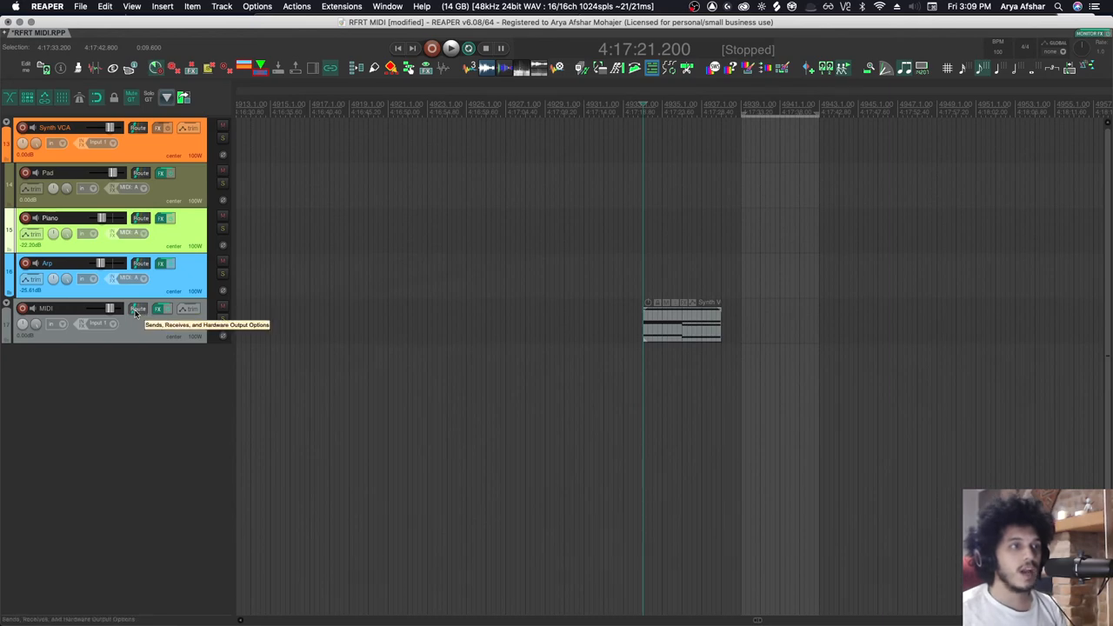
- Show the MIDI track's sends to Pad, Piano and Arp in its Routing window
click(138, 309)
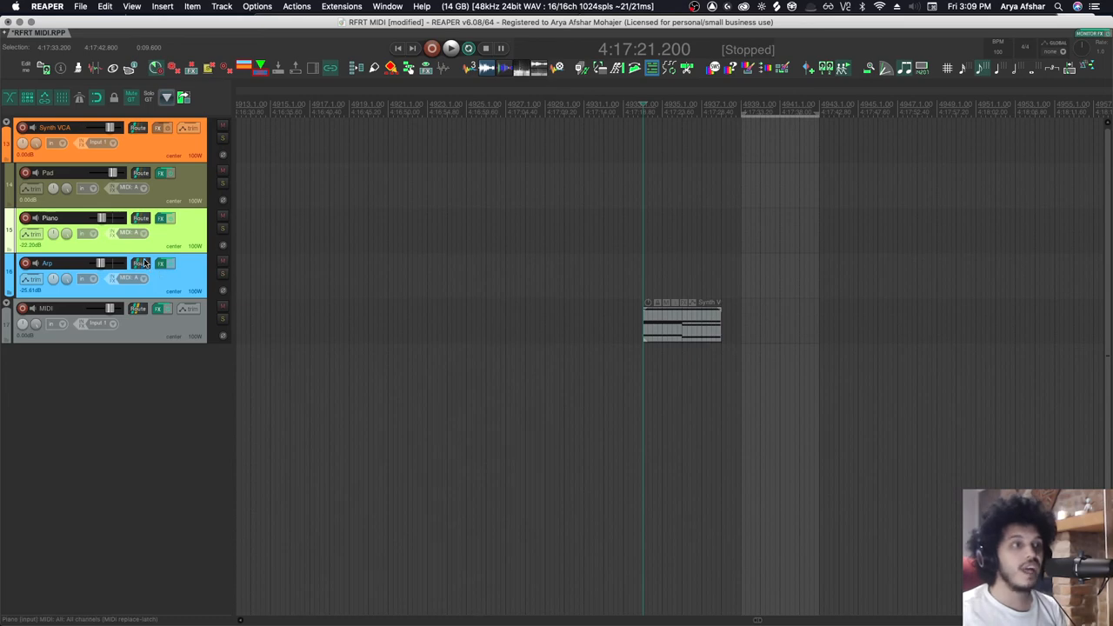
click(139, 263)
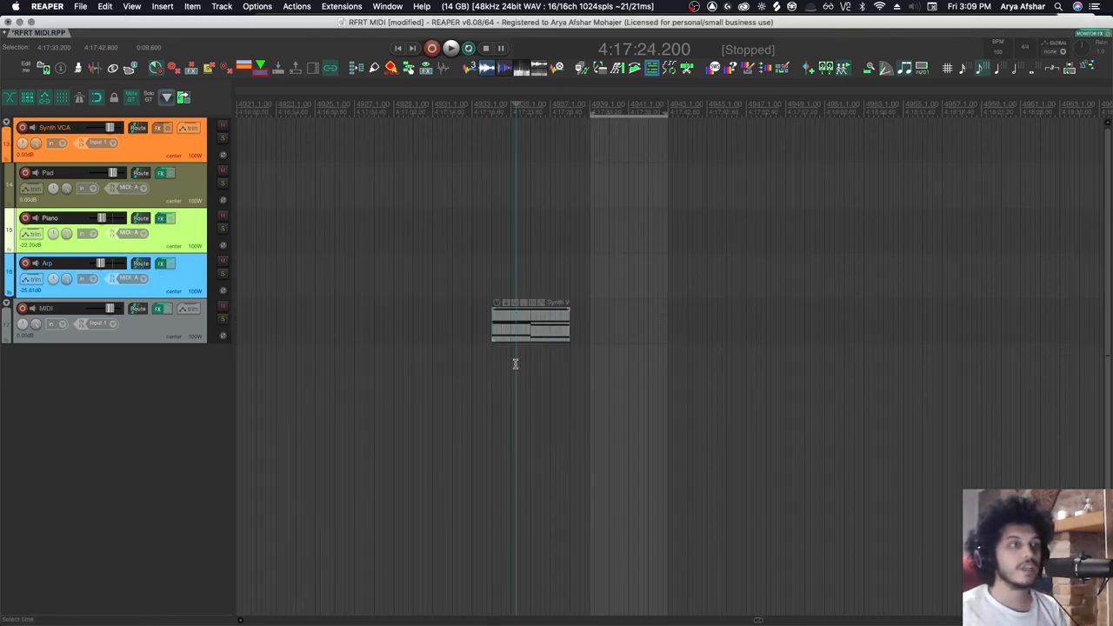
mouse_move(209, 307)
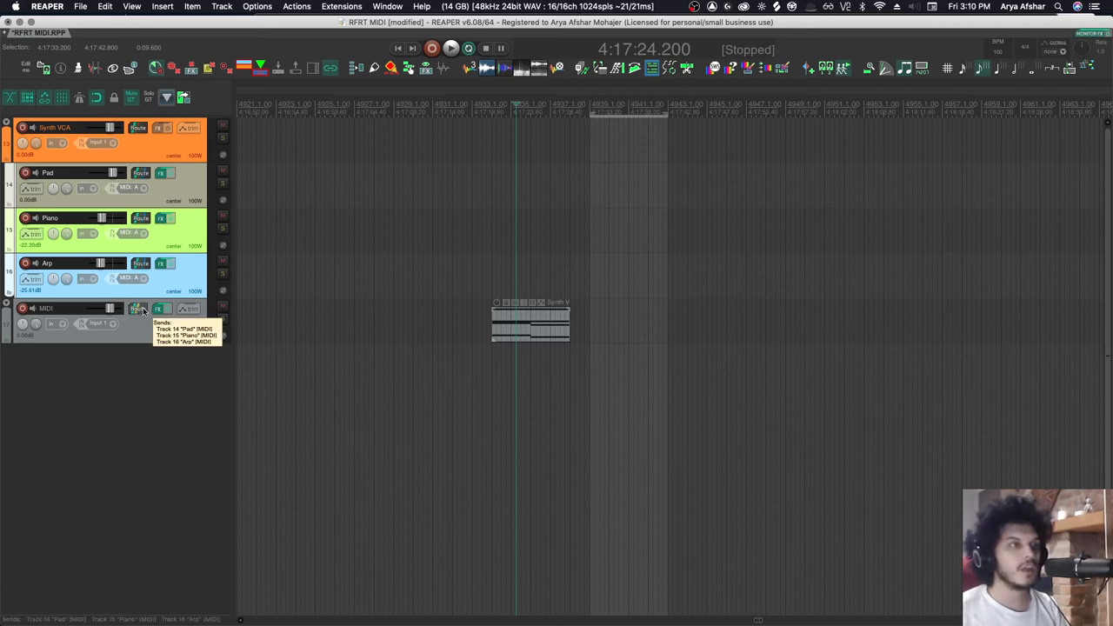
click(137, 310)
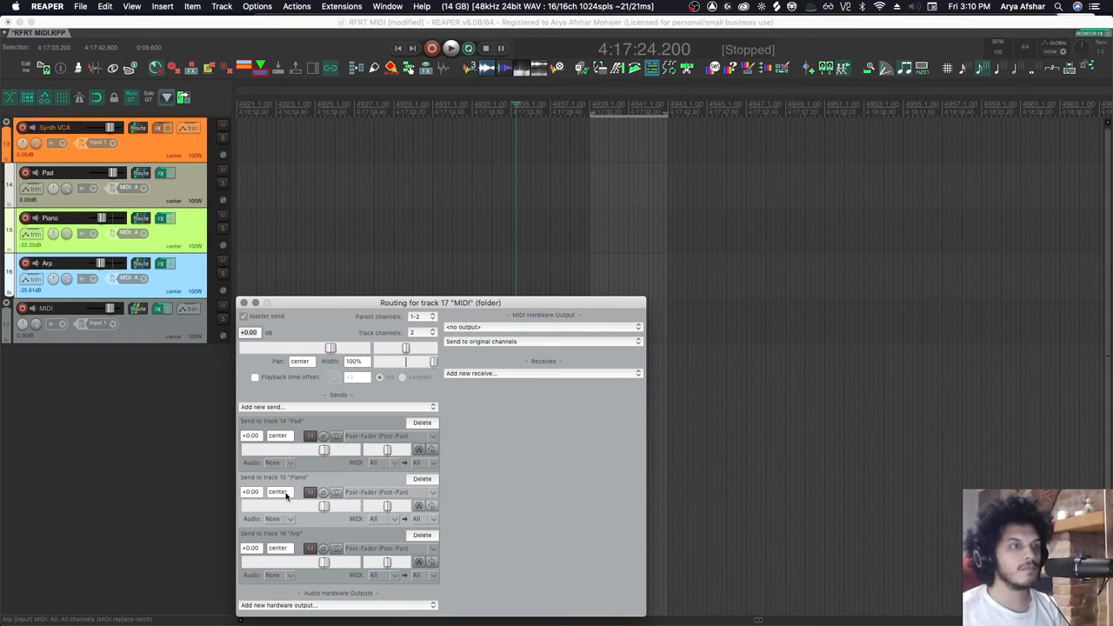
mouse_move(360, 497)
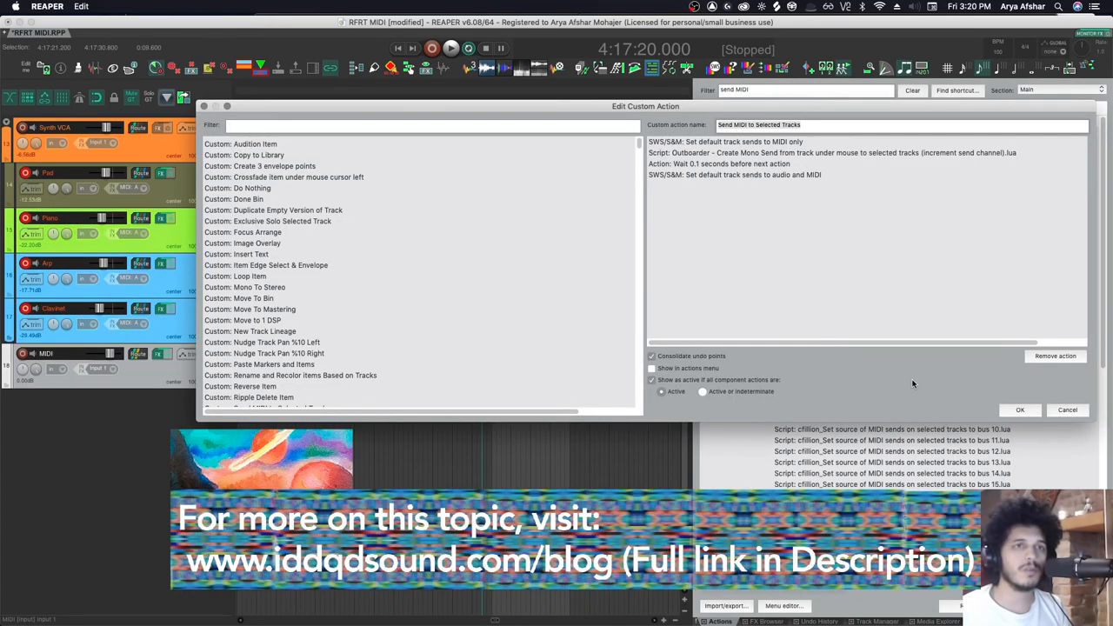
mouse_move(911, 386)
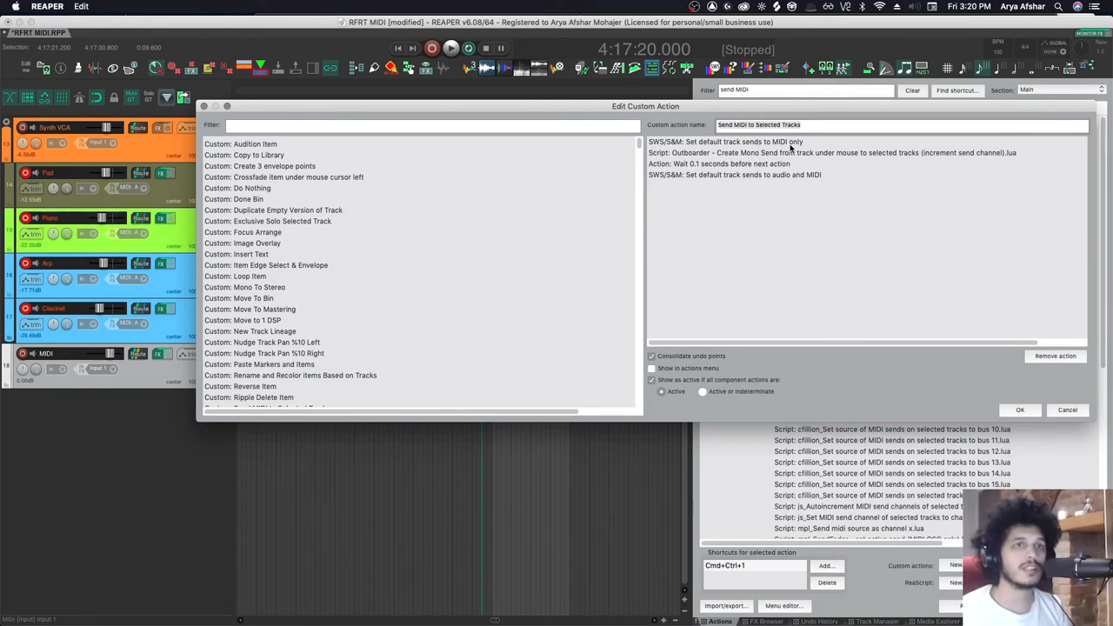
mouse_move(965, 164)
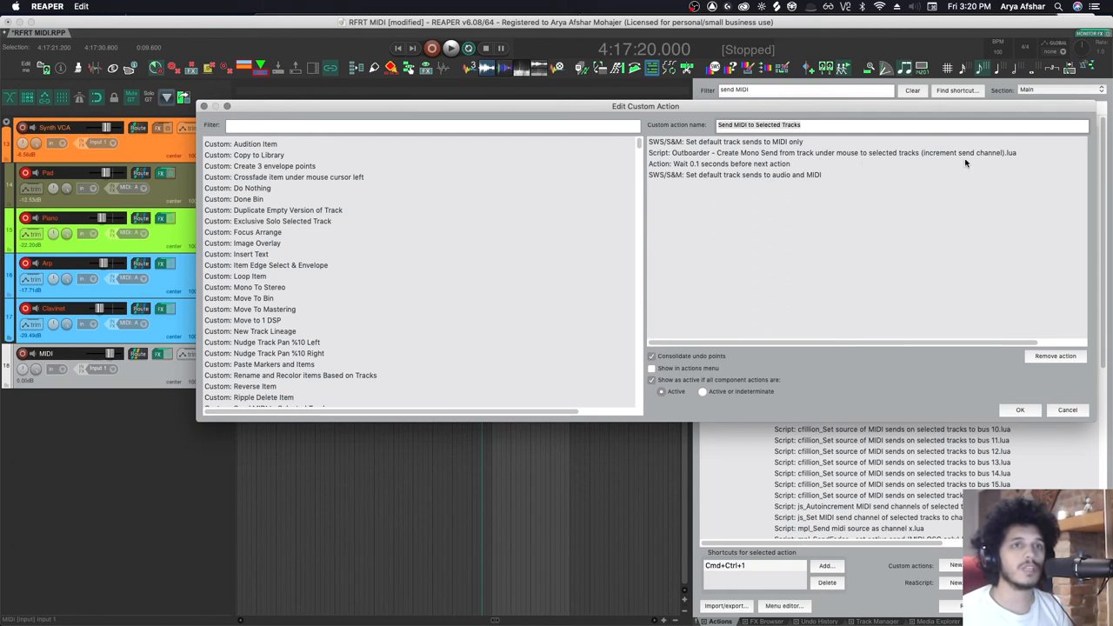
mouse_move(824, 160)
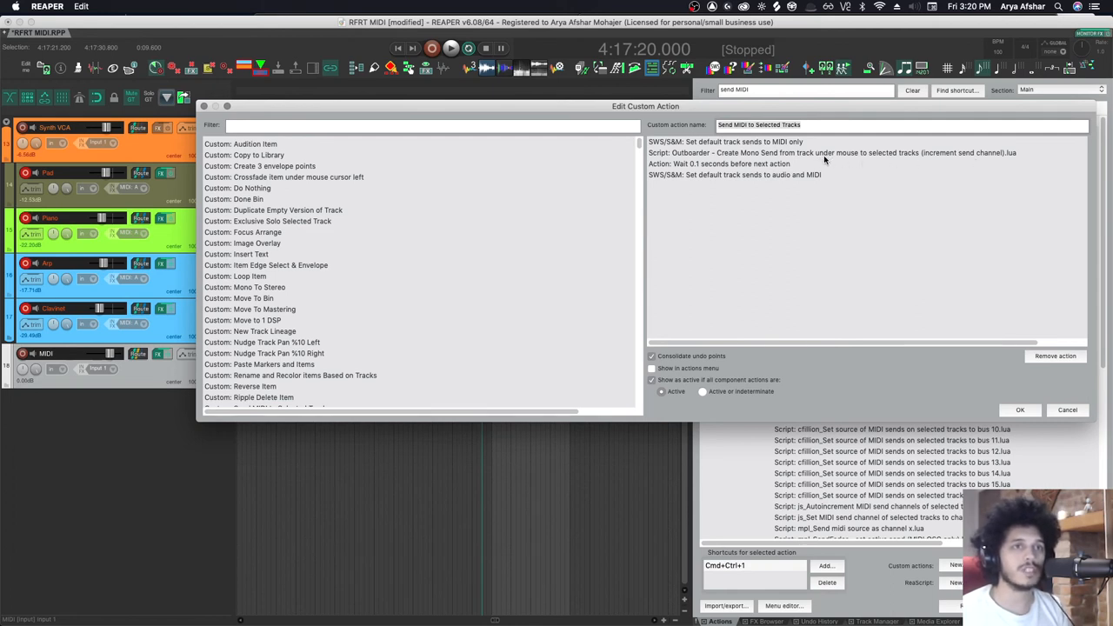
mouse_move(745, 179)
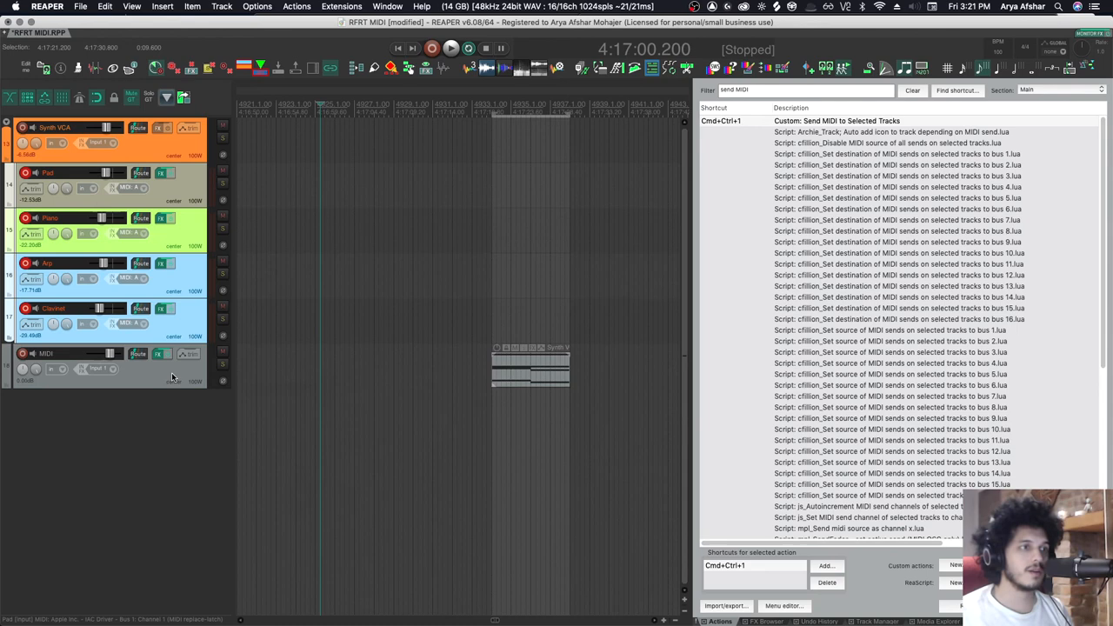
mouse_move(174, 381)
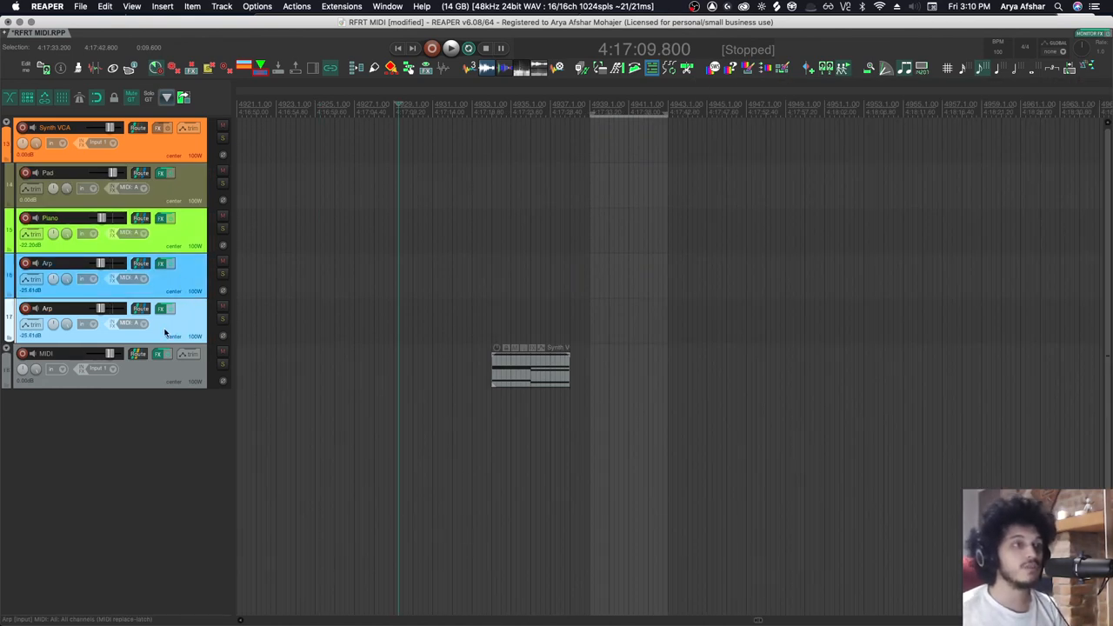
- Verify in the Arp track's routing that it receives MIDI from the MIDI track
click(139, 310)
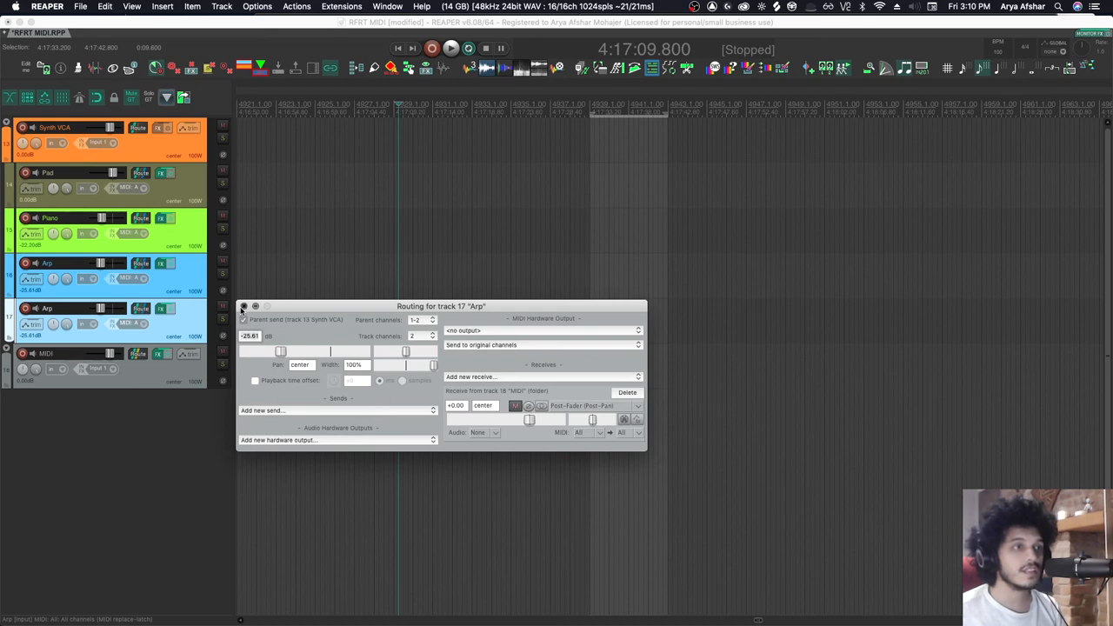